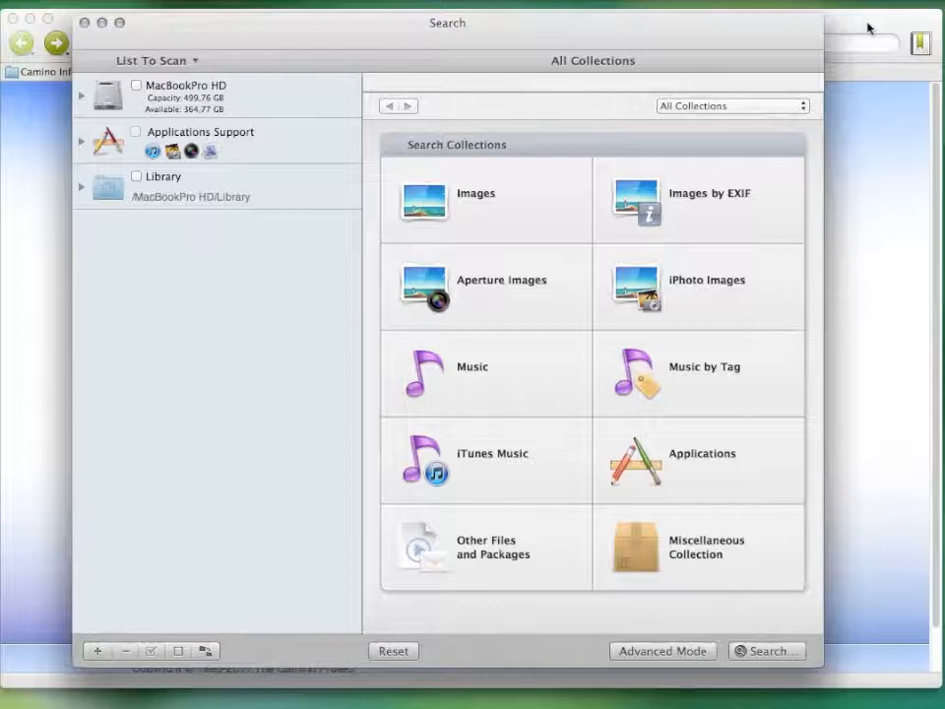
text(w)
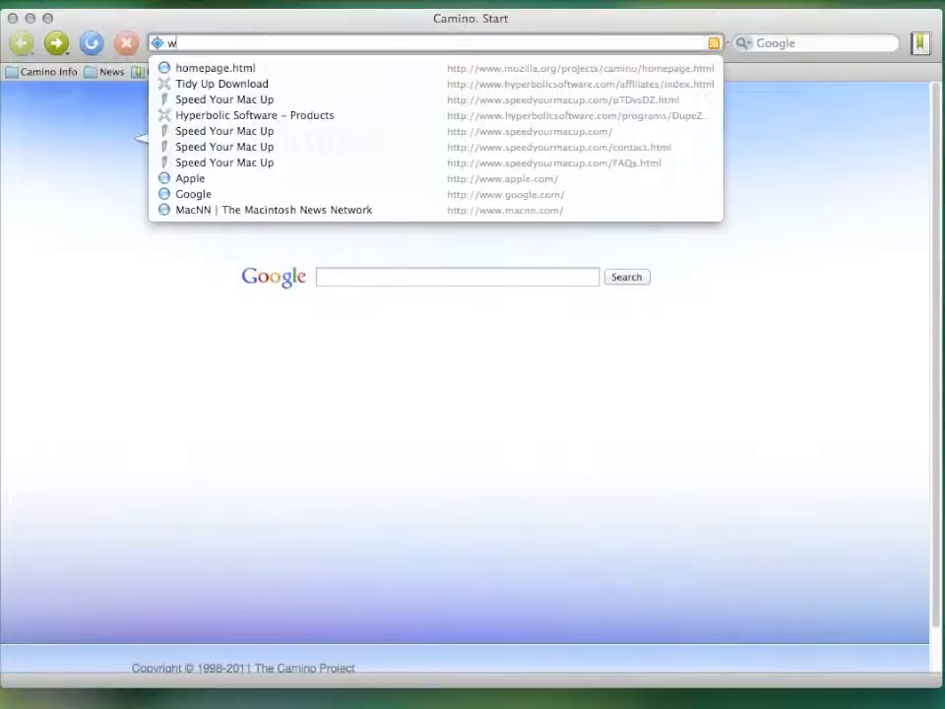
text(ww.speed)
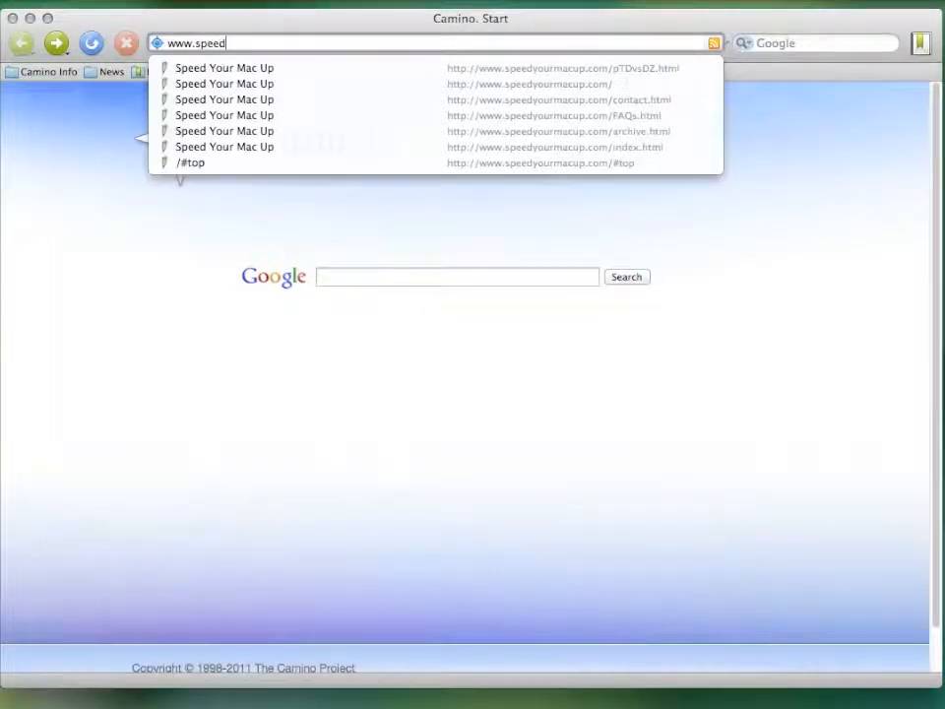
text(yourmacu)
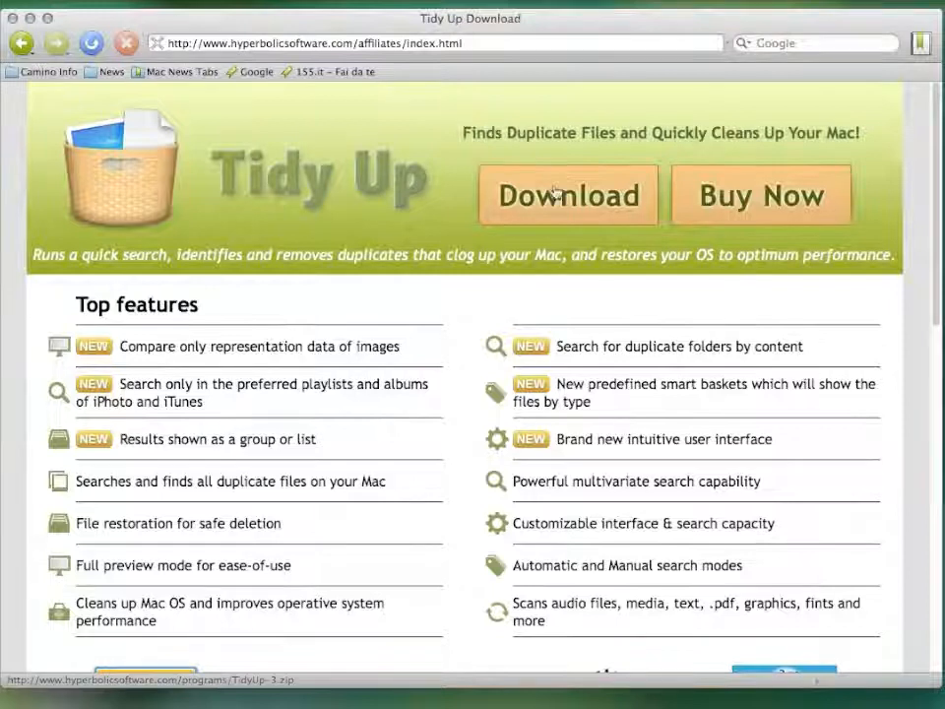
click(568, 195)
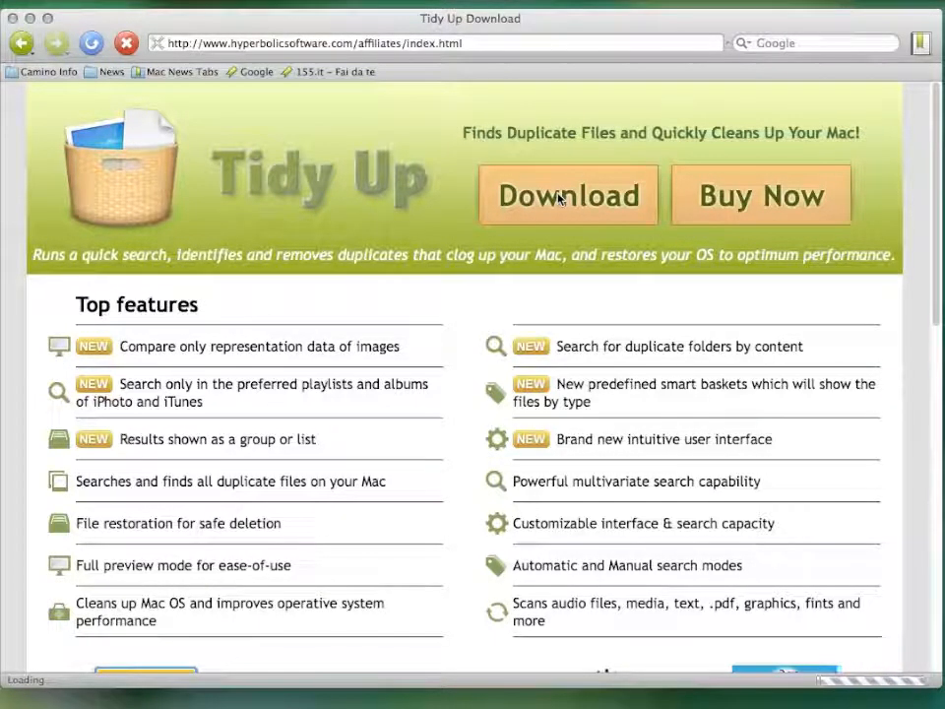
Bring the Search window forward and tick iPhoto Images, covering all 1.321 photos
click(568, 194)
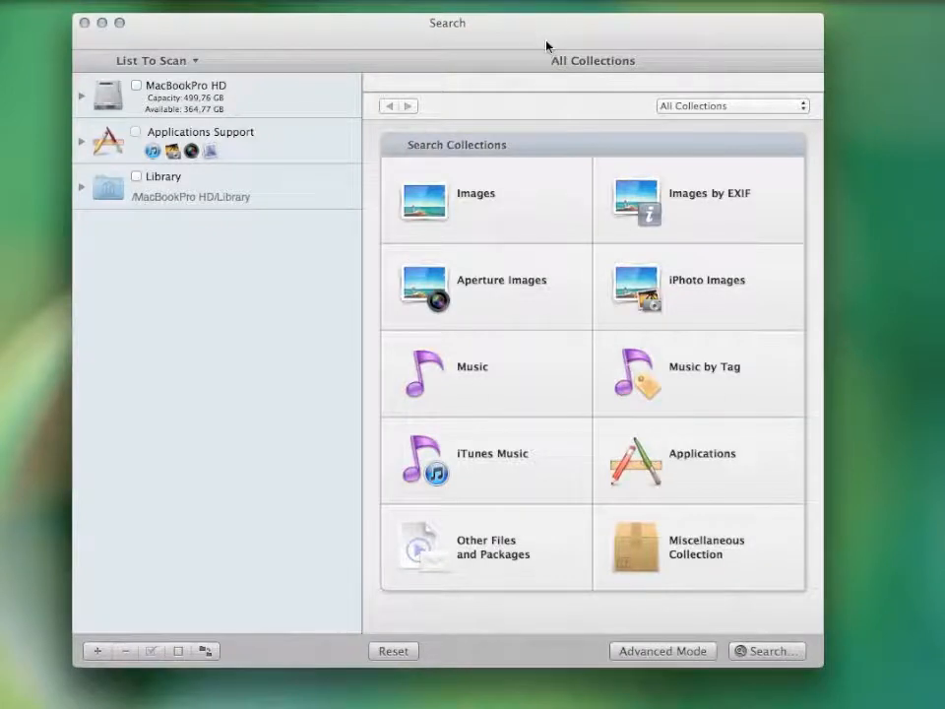
mouse_move(557, 208)
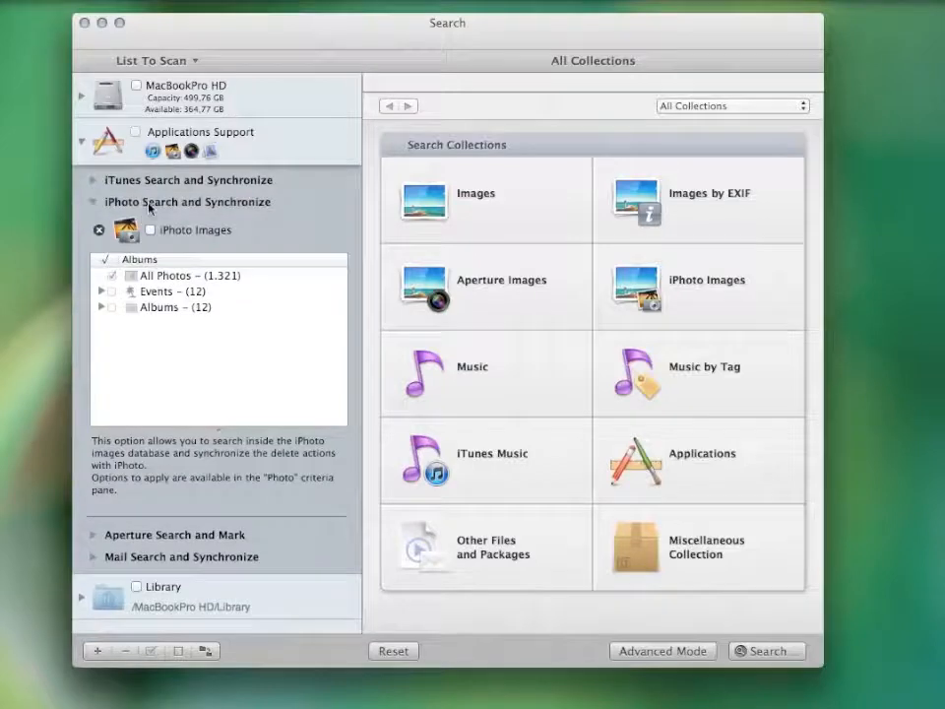
click(150, 229)
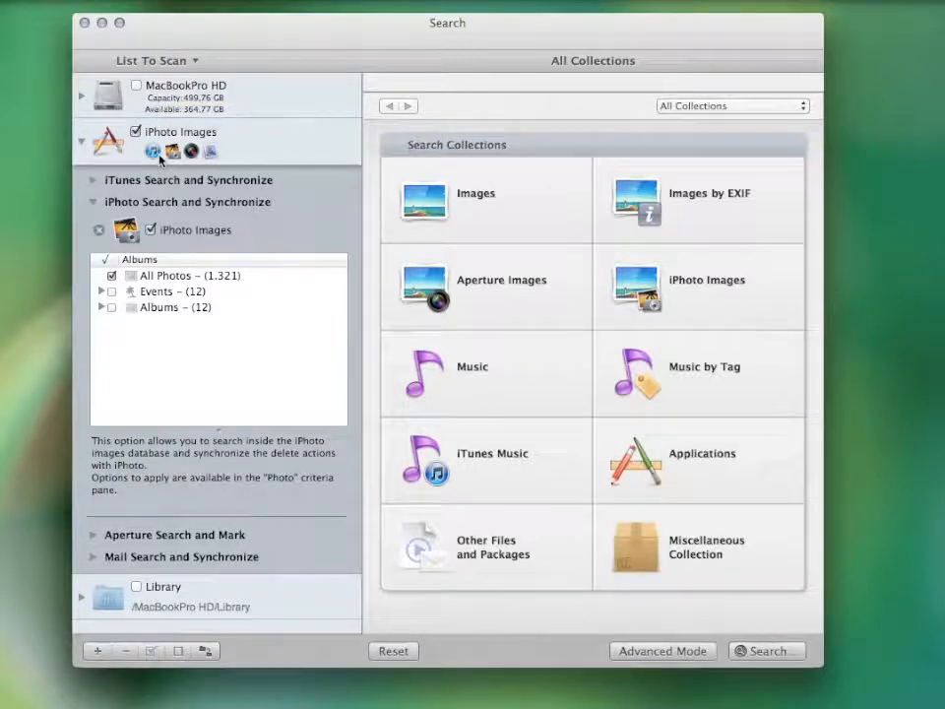
mouse_move(222, 163)
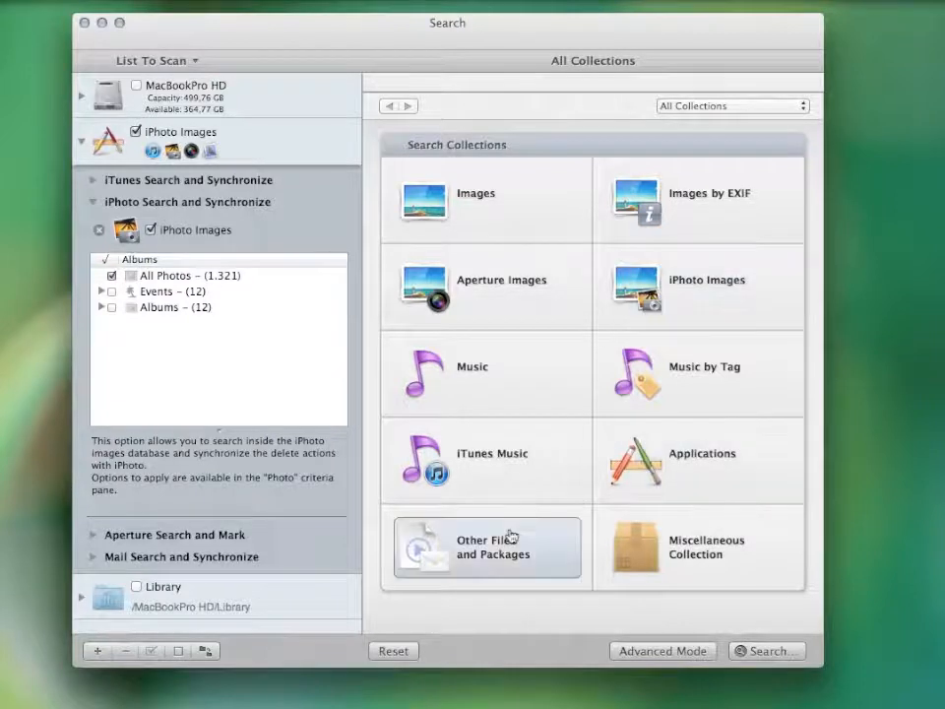
Browse collections and Advanced Mode, then set iPhoto Images duplicates to Content only
click(487, 546)
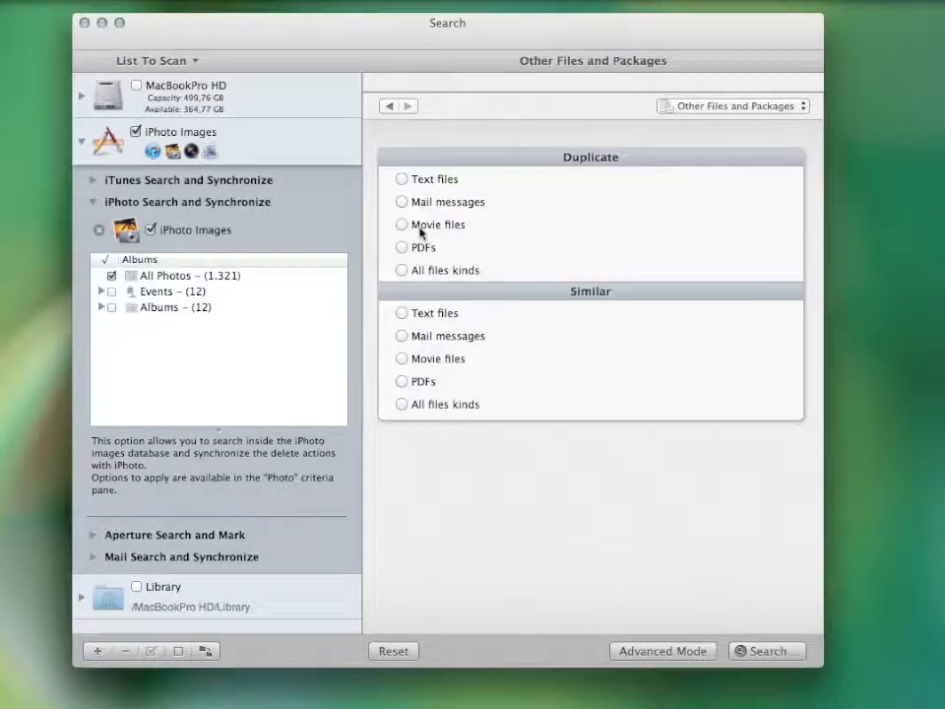
click(388, 106)
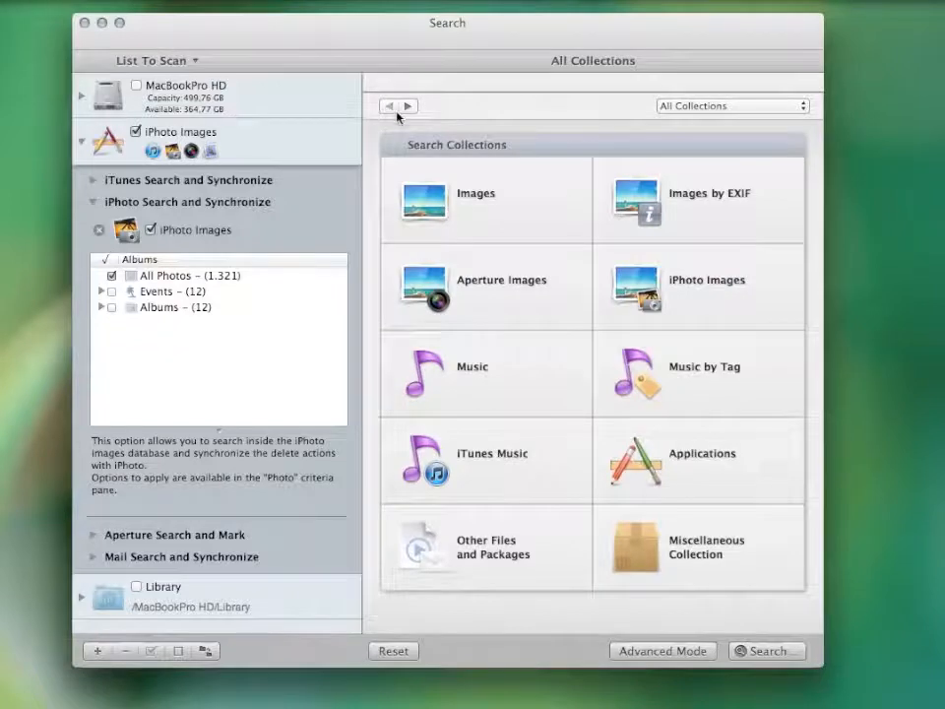
click(662, 650)
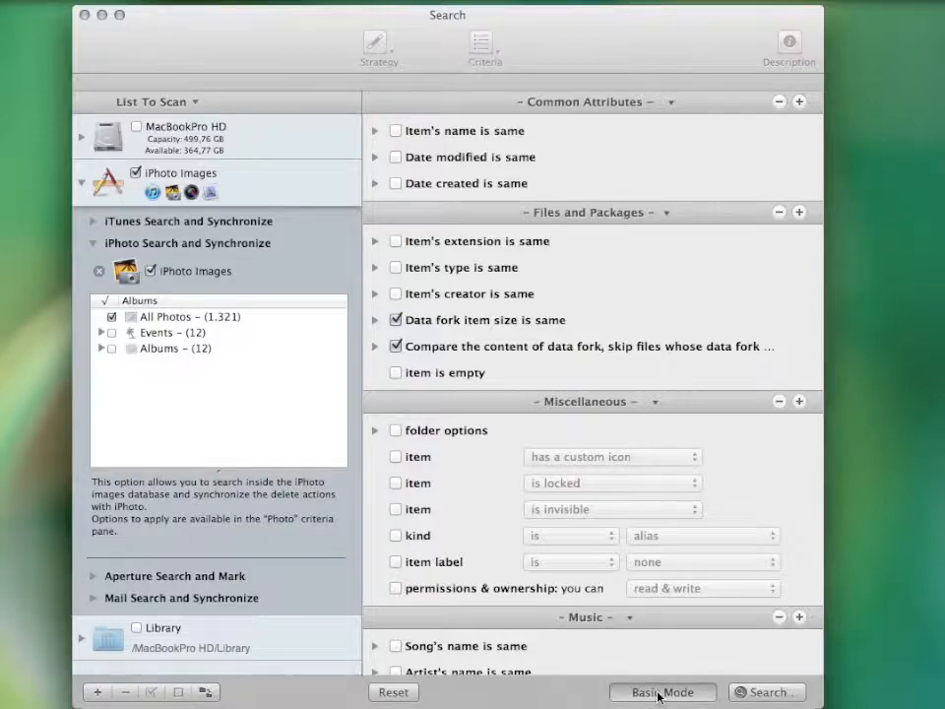
click(662, 691)
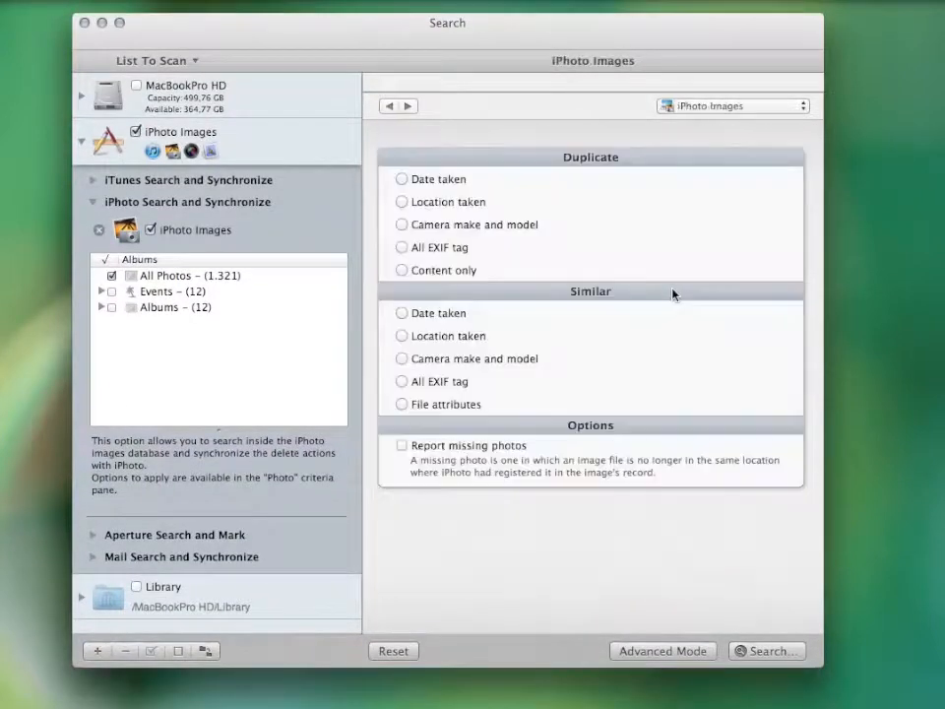
click(401, 270)
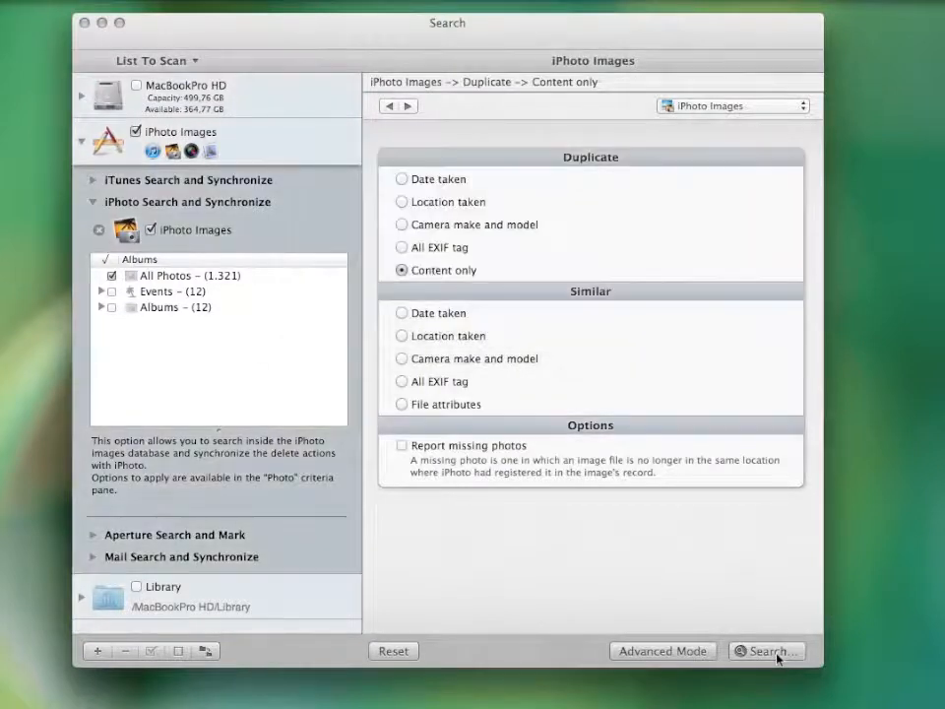
Run the search, which finds 78 duplicate photos, and create Manual Basket # 1
click(767, 651)
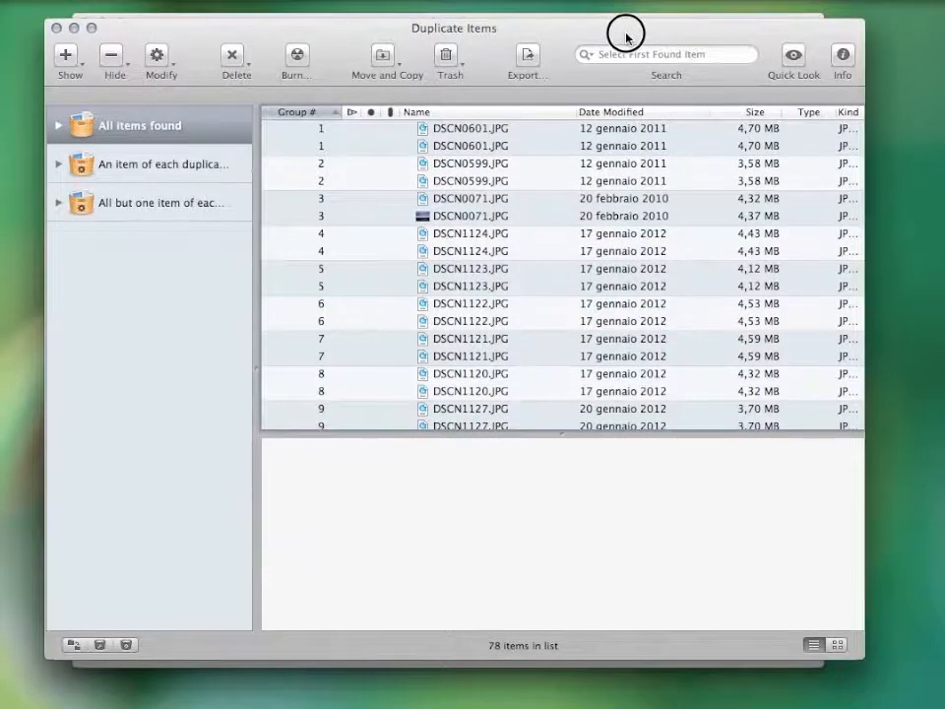
click(470, 129)
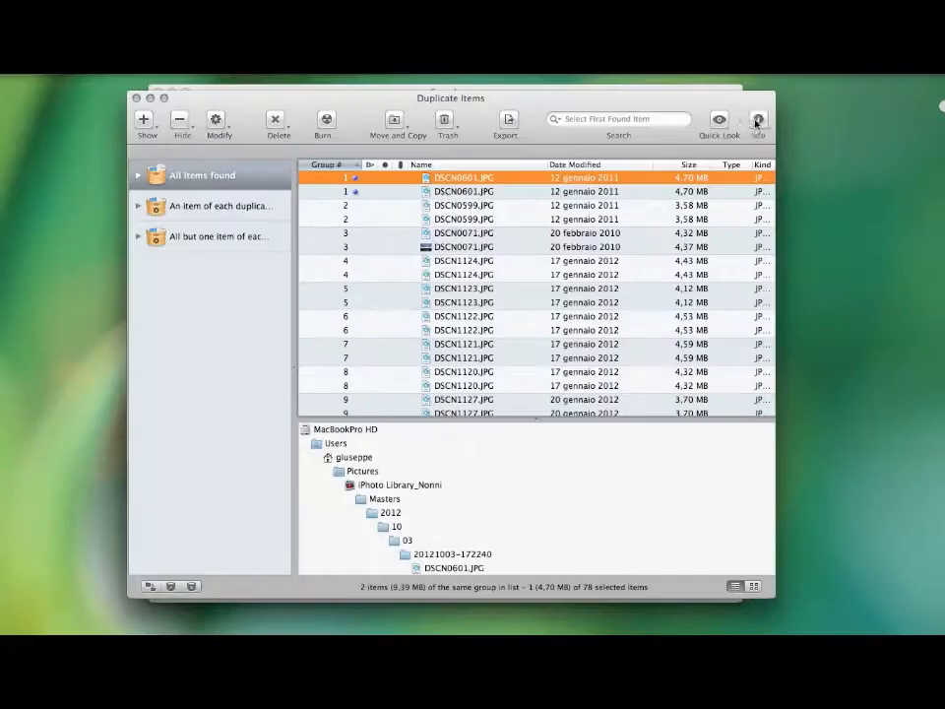
click(759, 120)
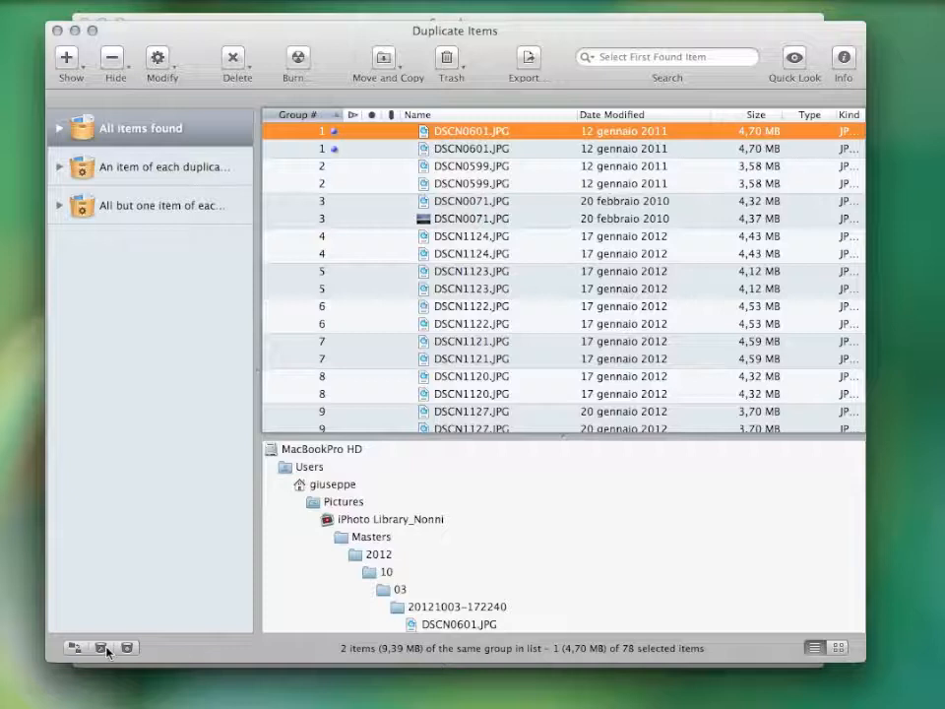
click(100, 647)
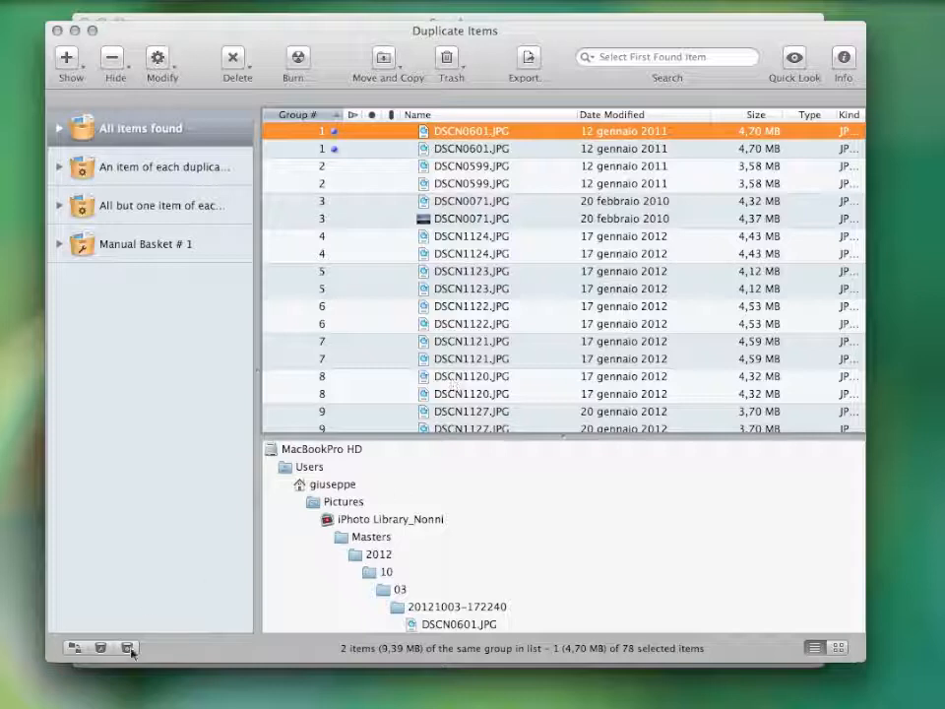
mouse_move(129, 648)
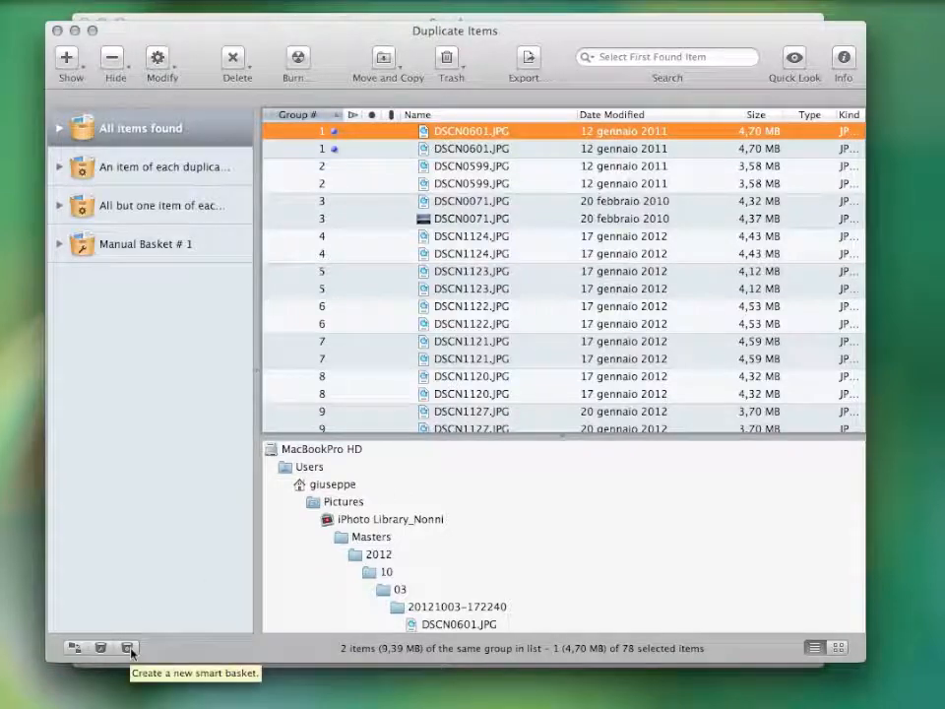
mouse_move(168, 641)
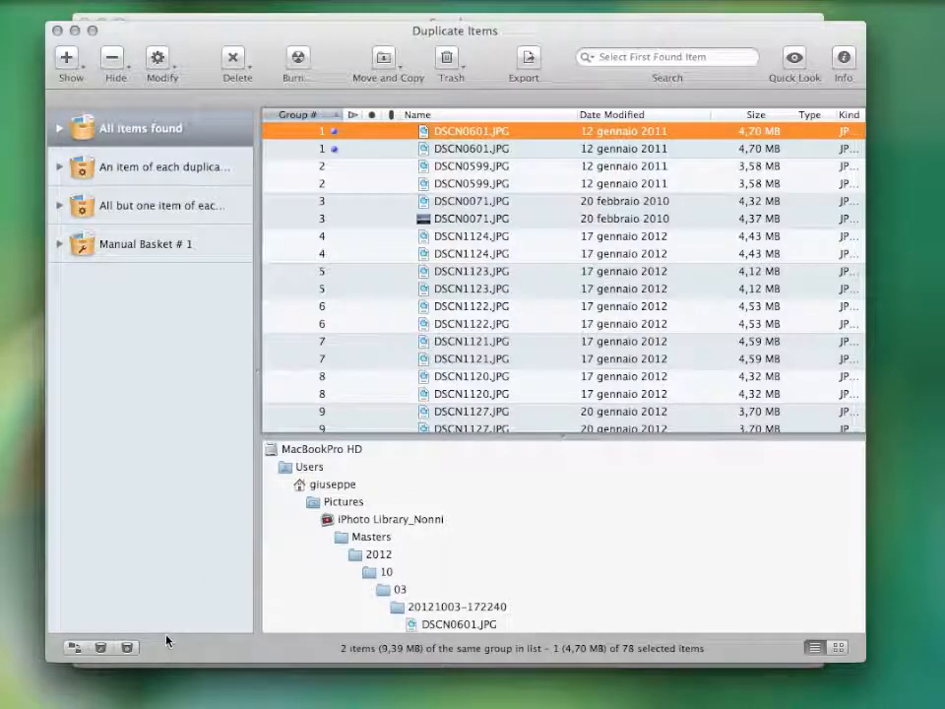
mouse_move(146, 648)
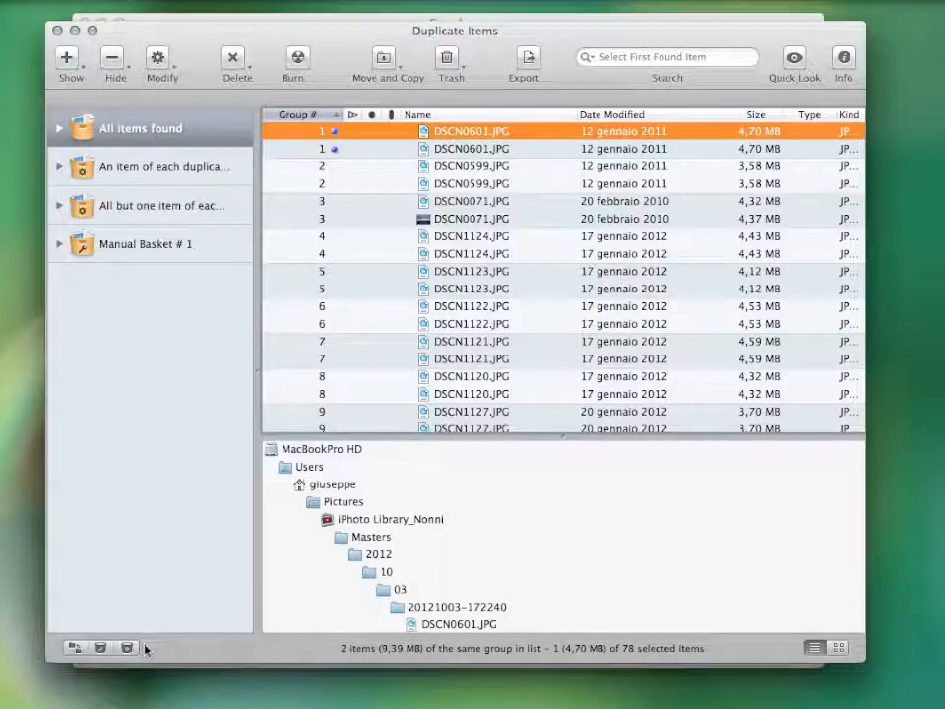
mouse_move(202, 325)
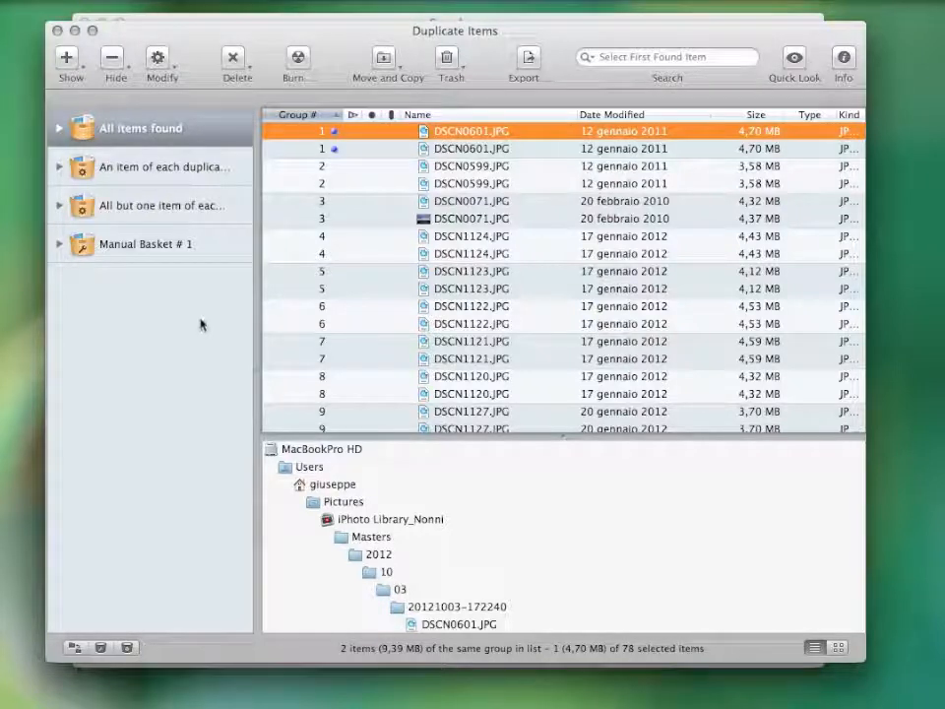
mouse_move(202, 210)
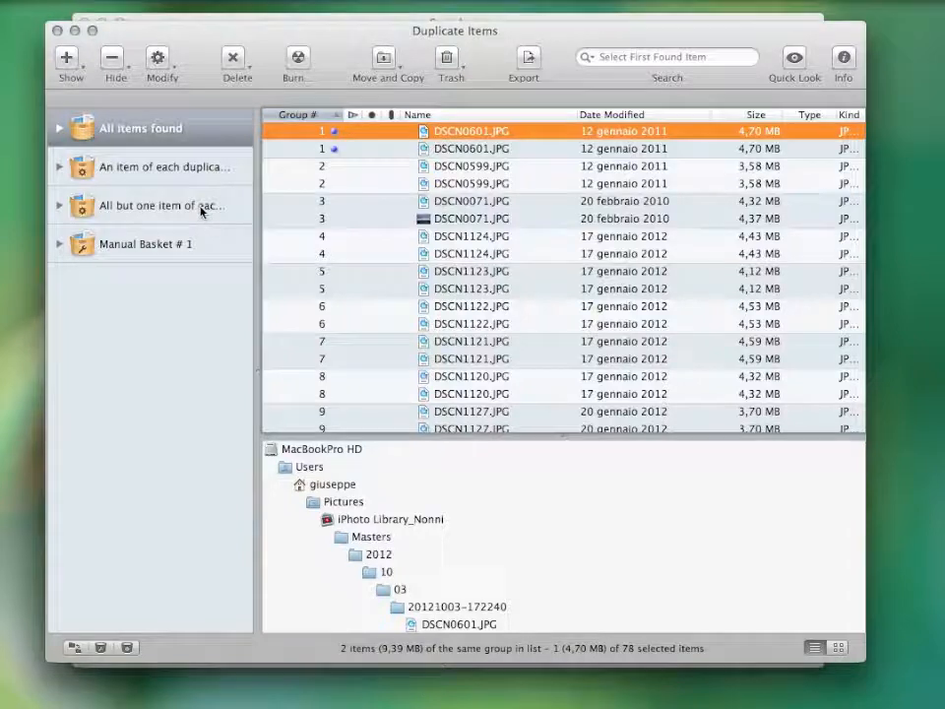
Show the 'All but one item of each duplicate group' basket listing 39 photos
click(158, 205)
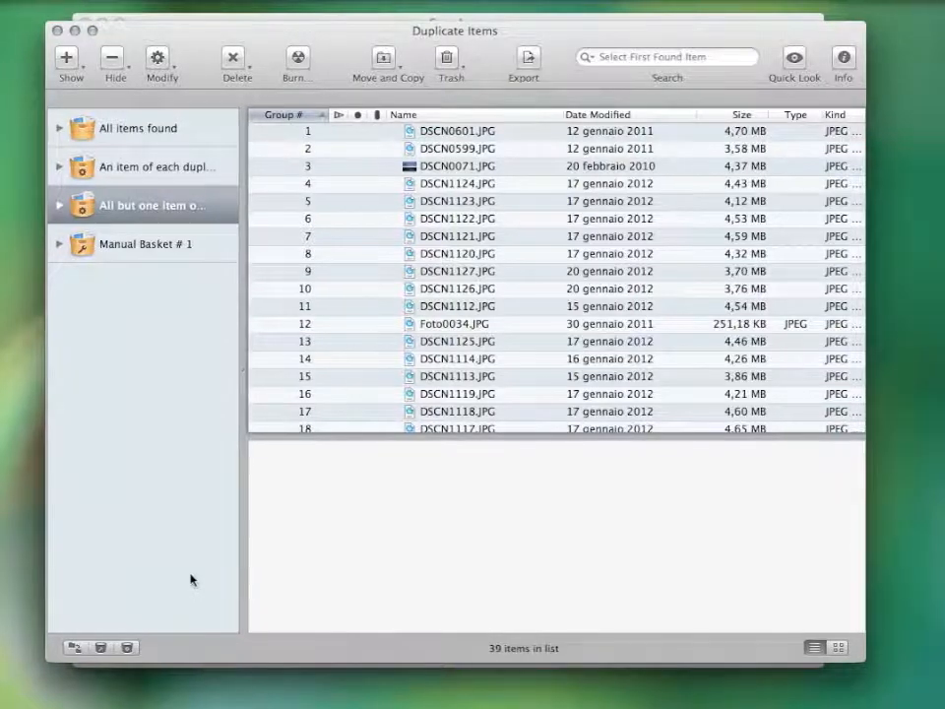
click(126, 647)
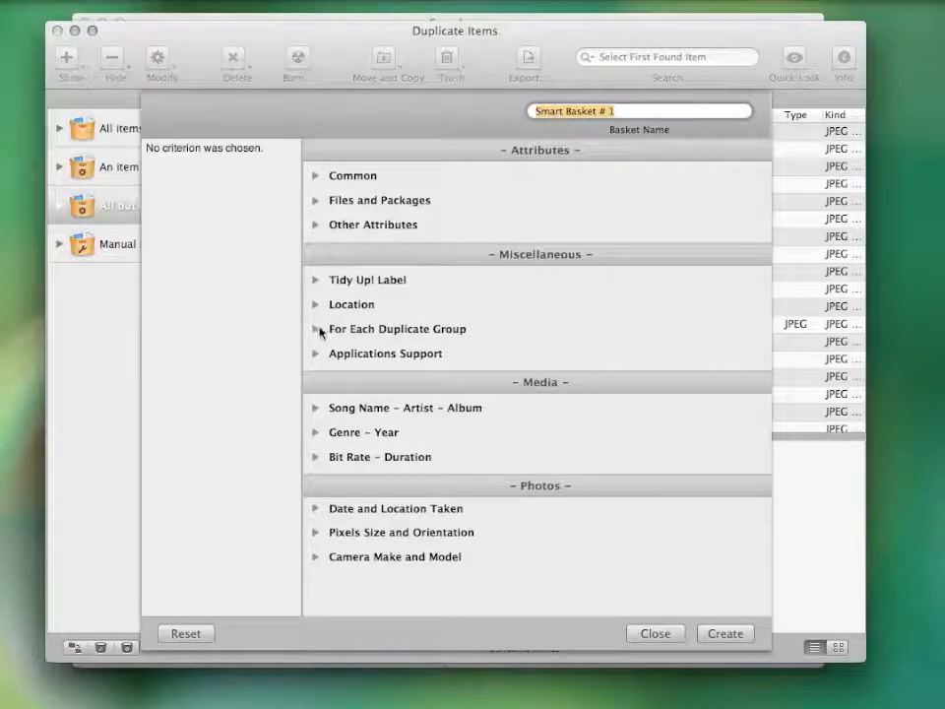
mouse_move(382, 315)
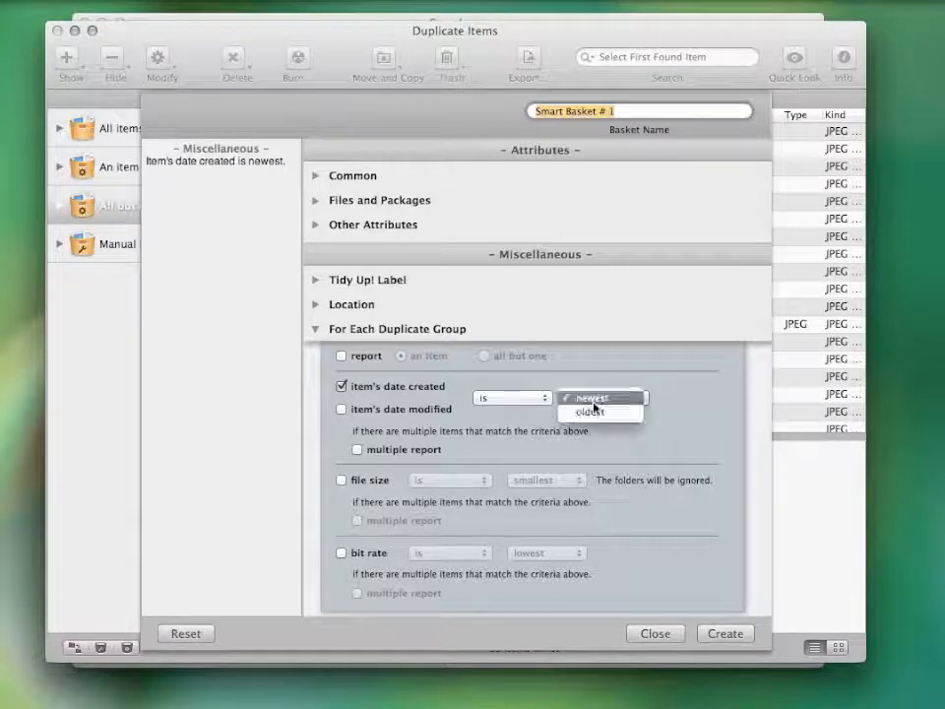
click(588, 411)
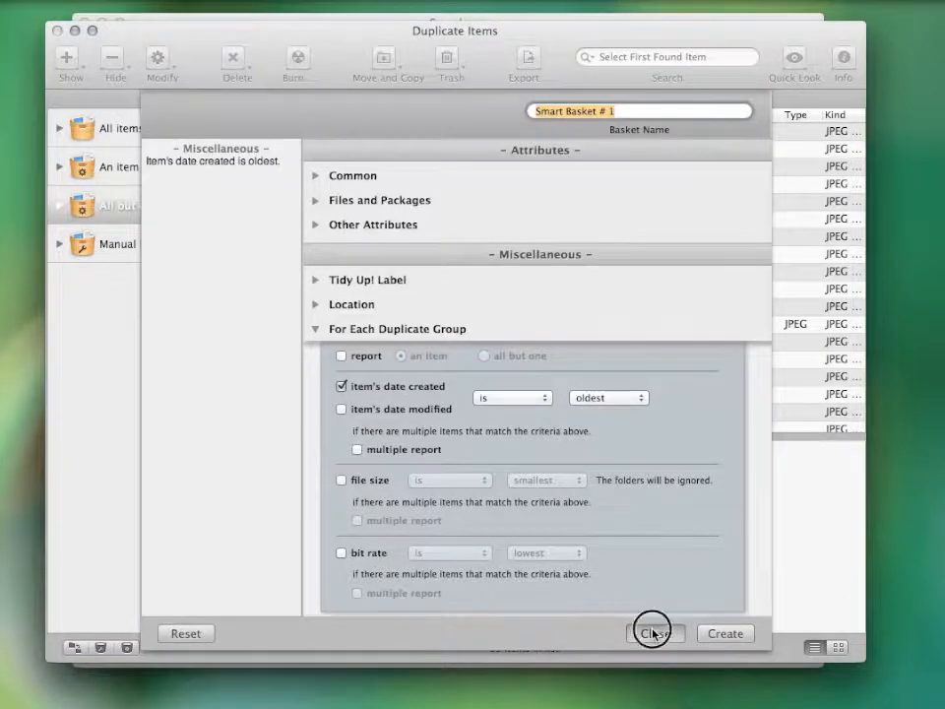
click(653, 633)
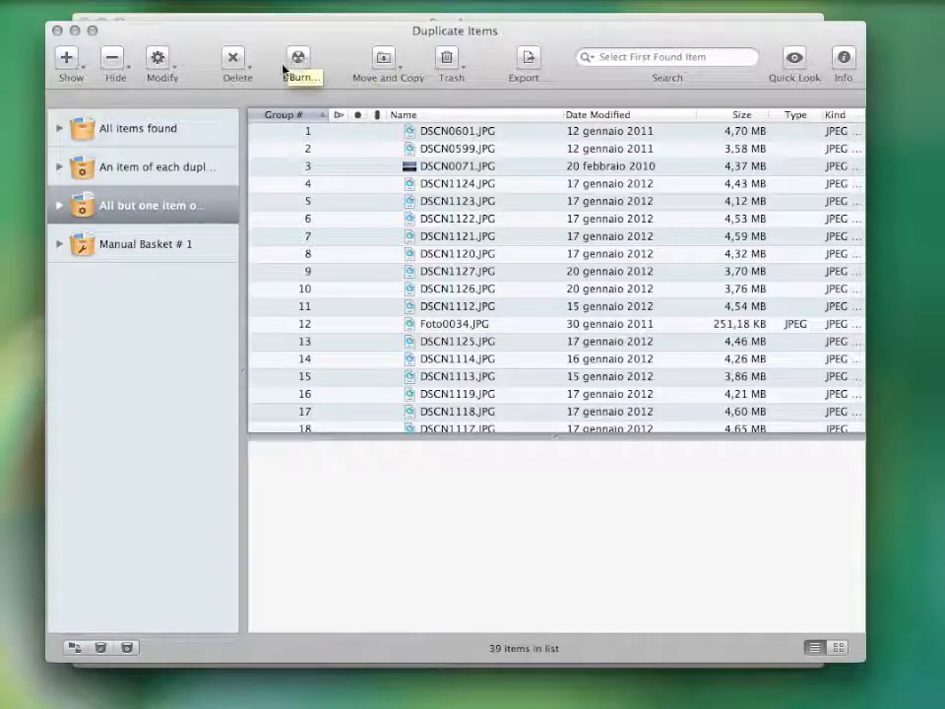
mouse_move(529, 59)
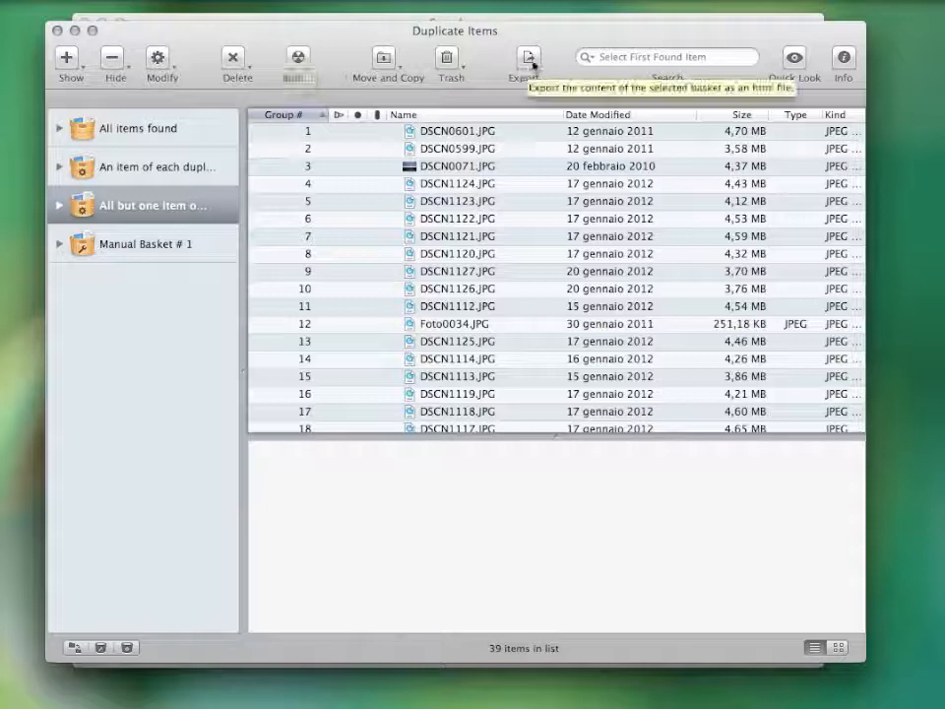
mouse_move(447, 64)
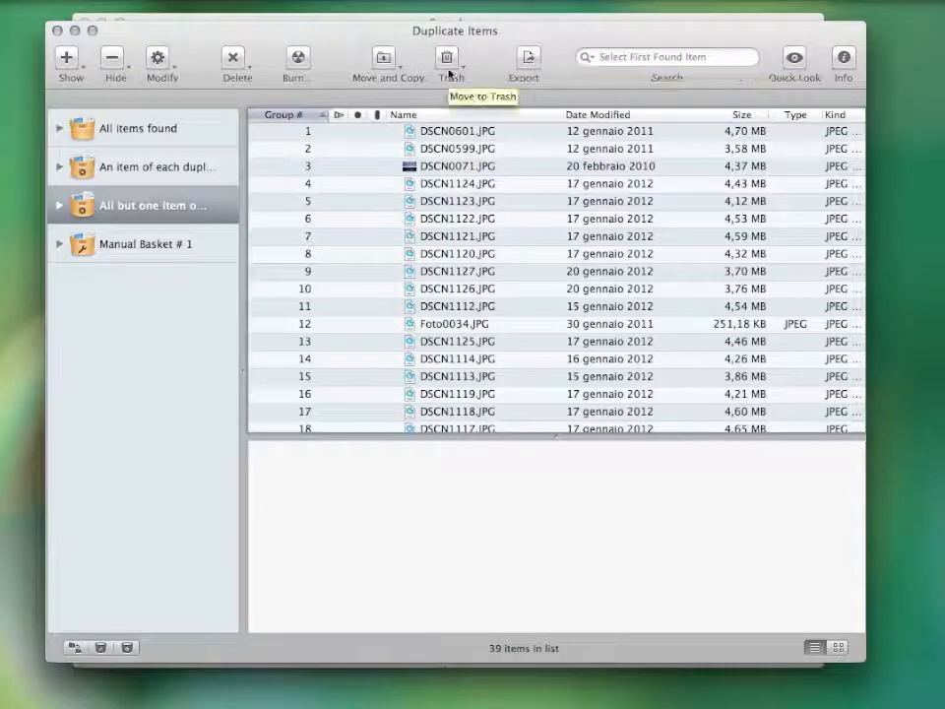